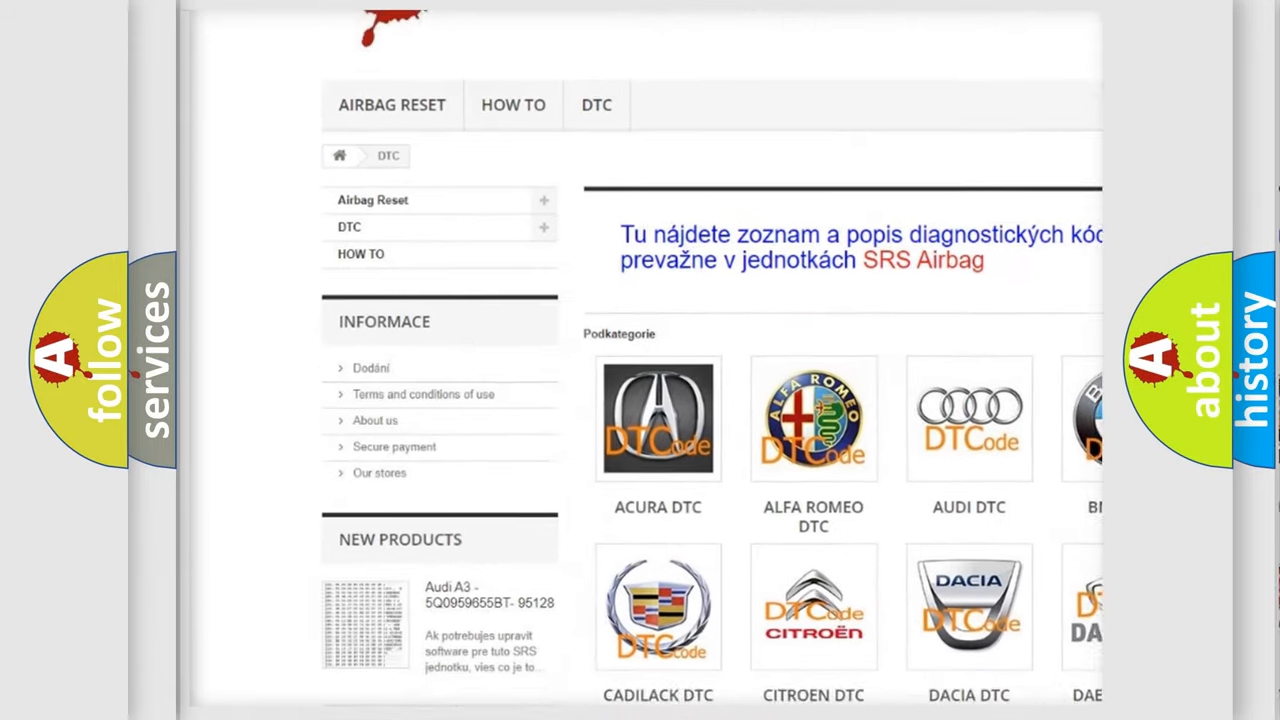
Step: Choose Lexus from the DTC brand grid and scroll its B-code list past the B13xx codes
scroll(down, 3)
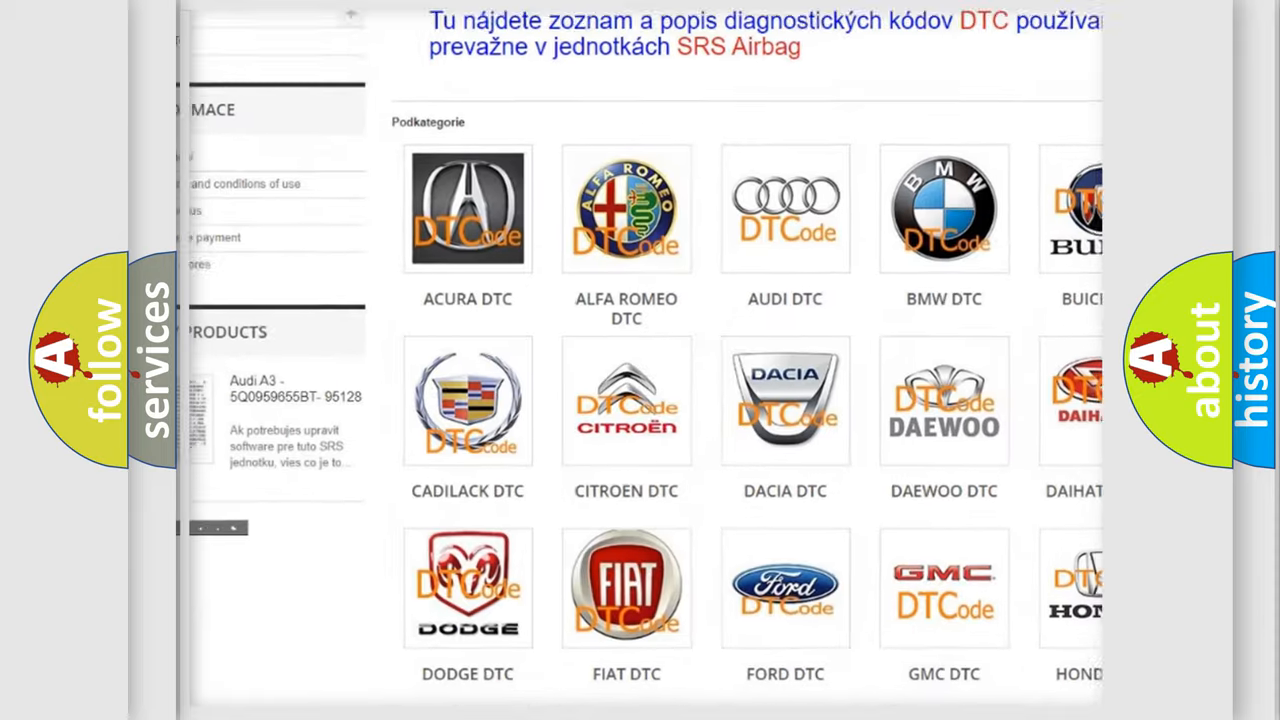
scroll(down, 3)
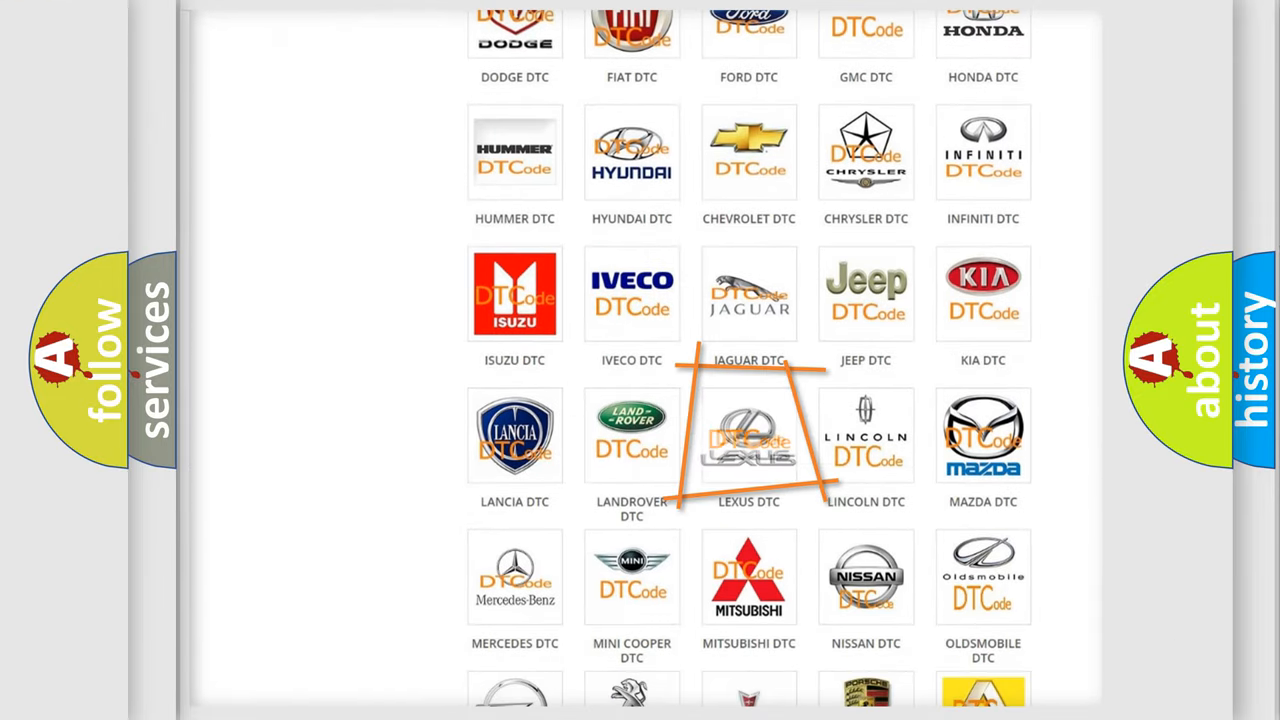
click(748, 436)
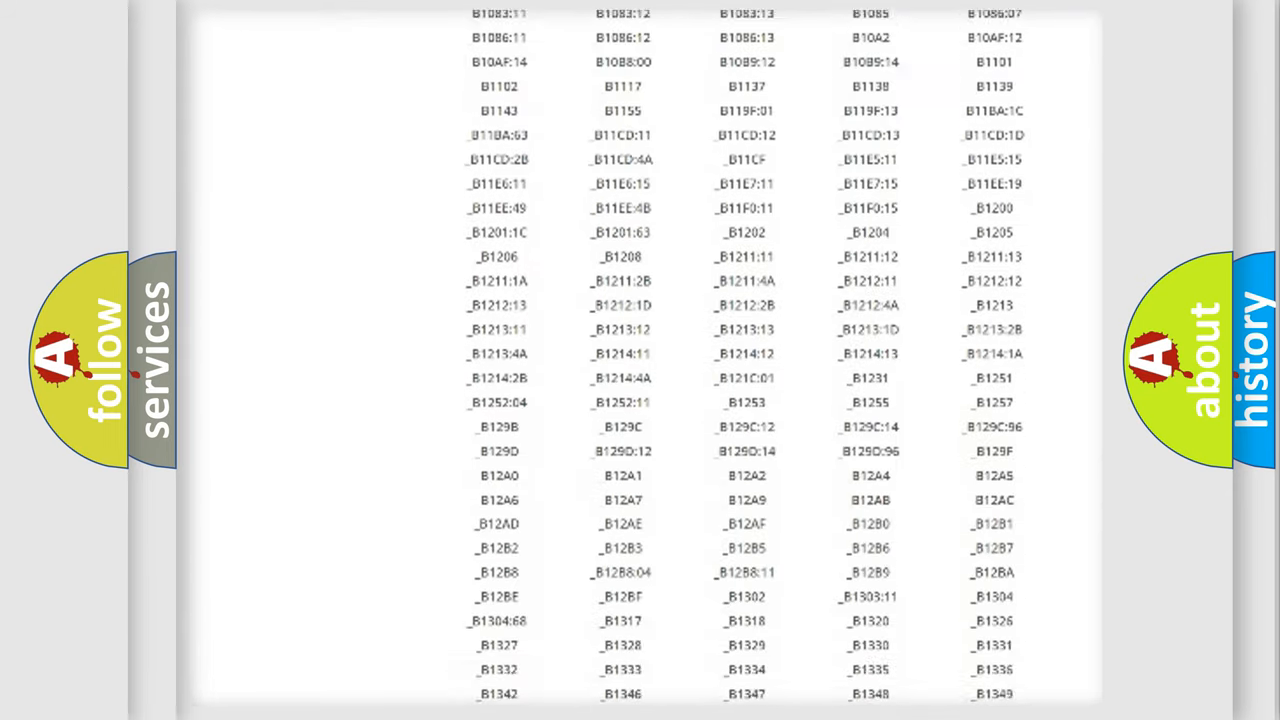
scroll(down, 3)
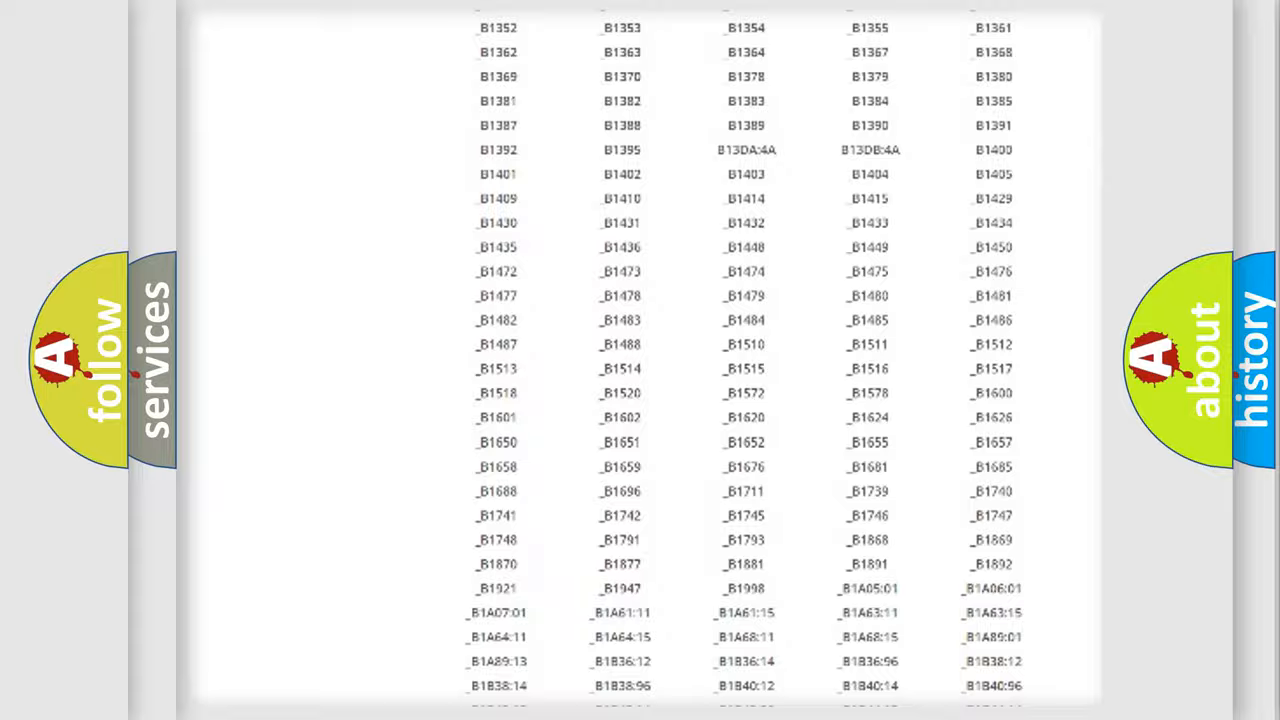